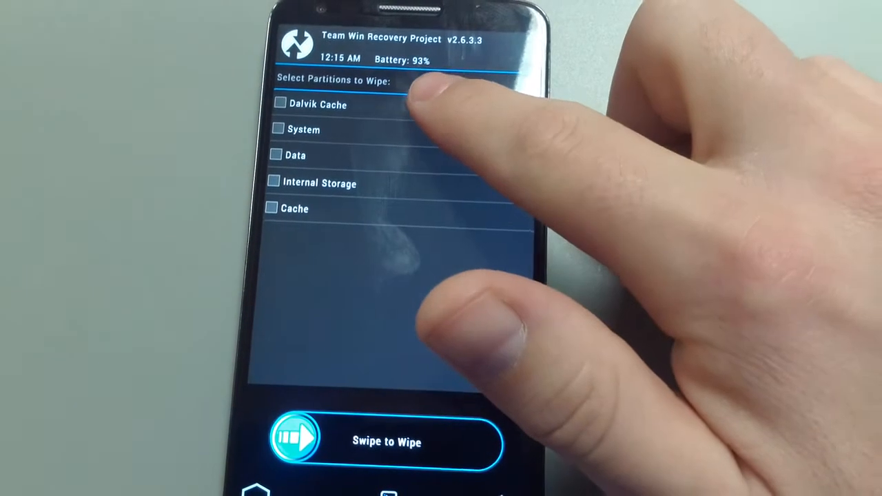
Select Dalvik Cache and Cache as the partitions to wipe
left_click(280, 104)
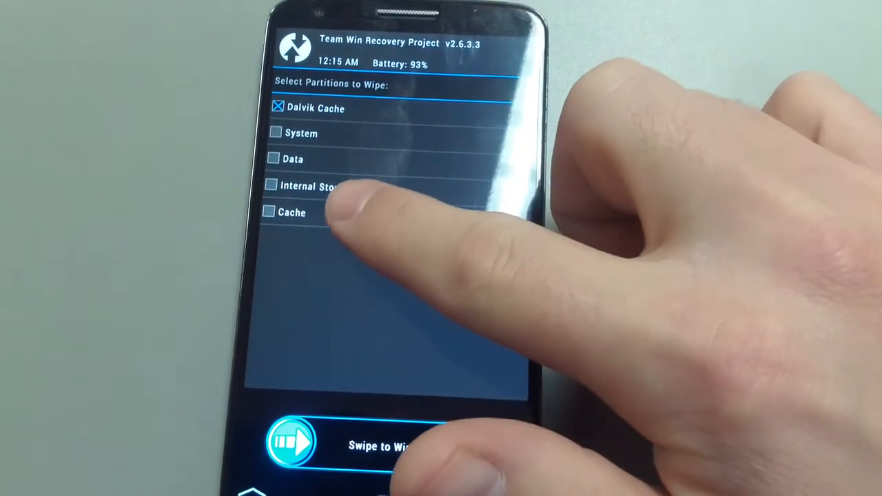
left_click(274, 217)
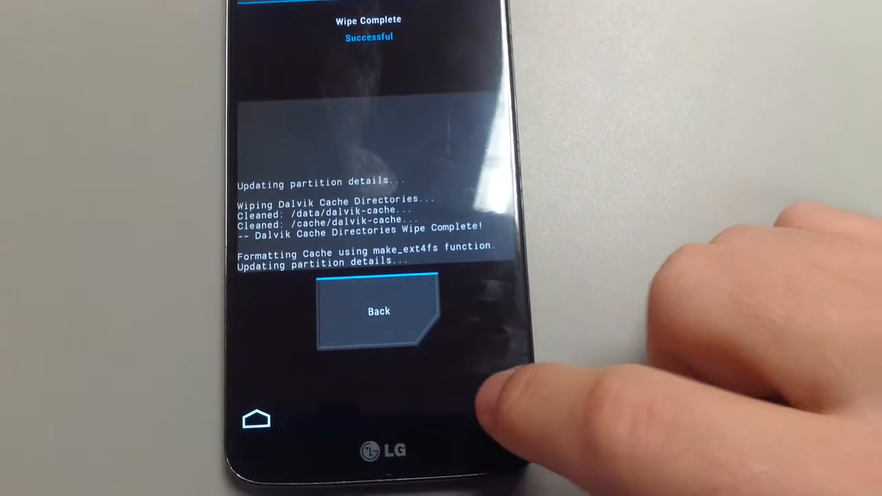
Queue the Omni ROM zip, then the pa_gapps mini zip as file 2 of 10
left_click(379, 311)
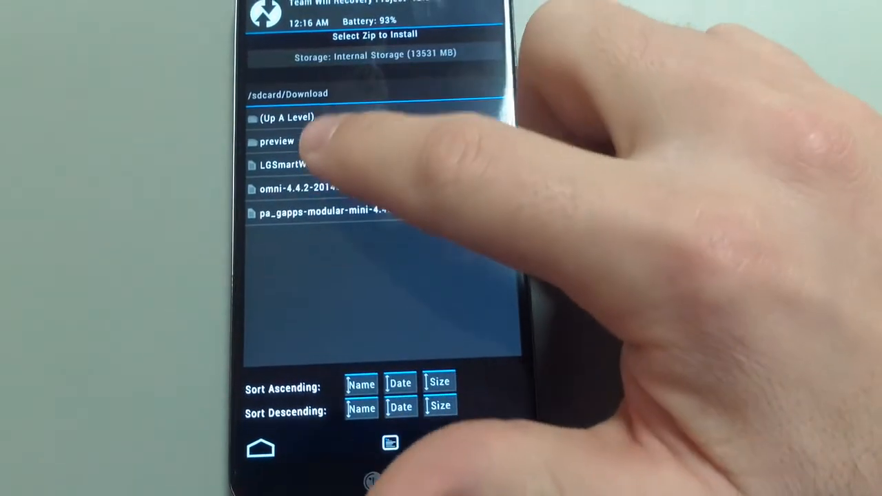
left_click(298, 188)
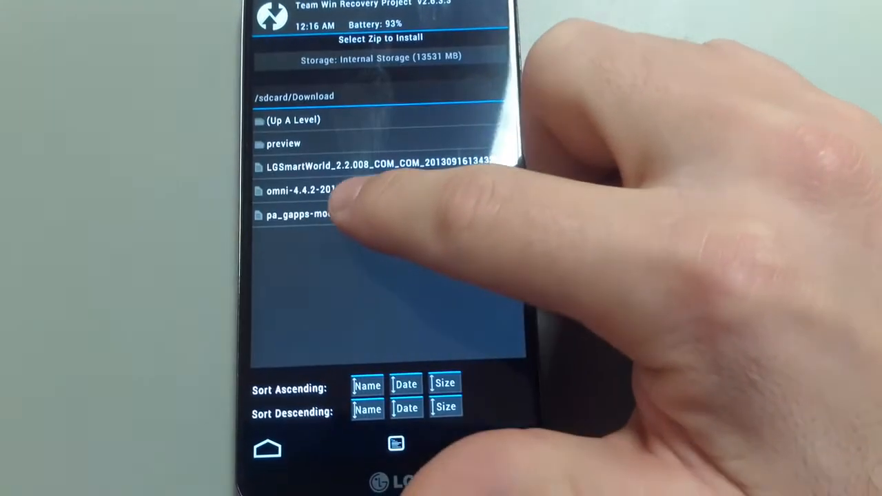
left_click(310, 214)
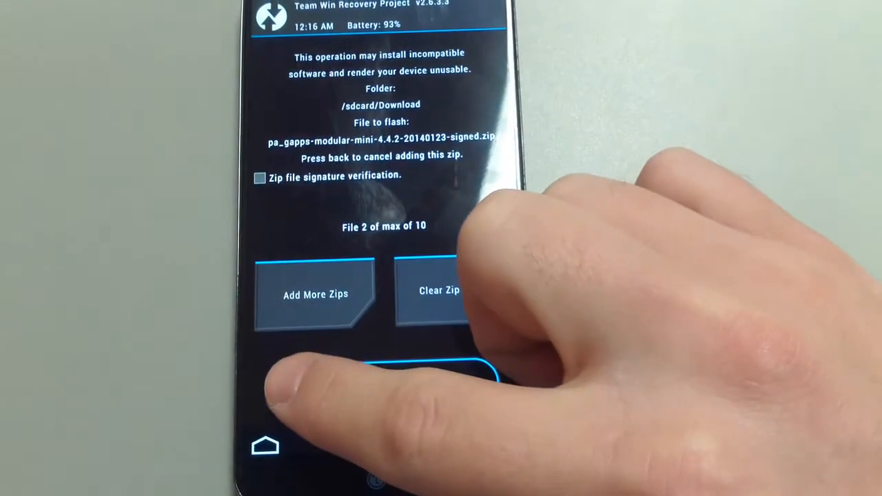